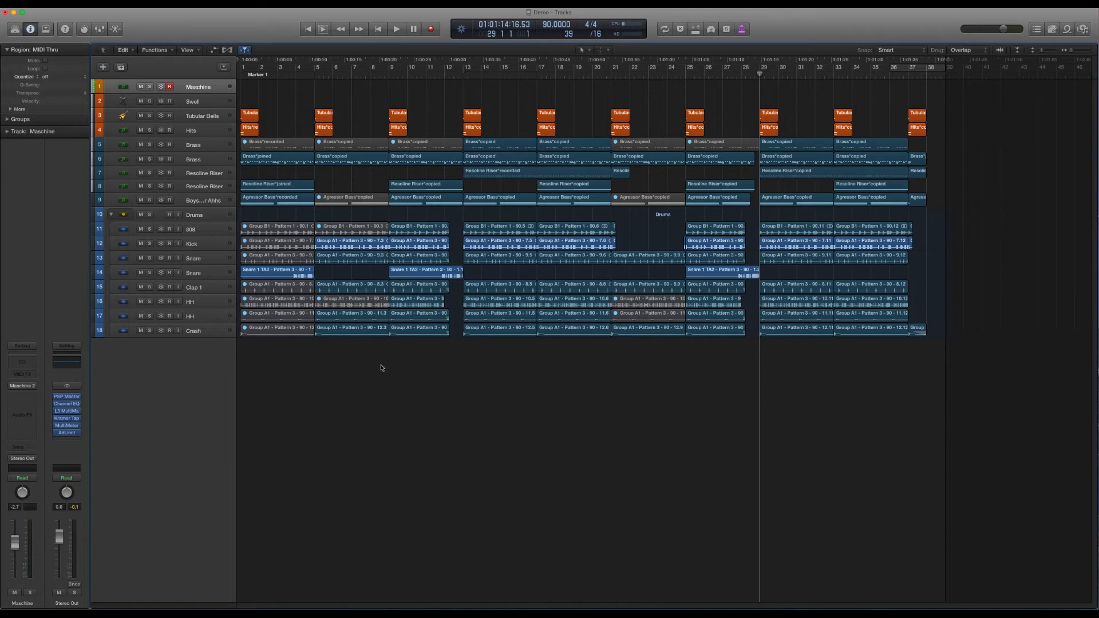
{"action": "mouse_move", "coordinate": [548, 416]}
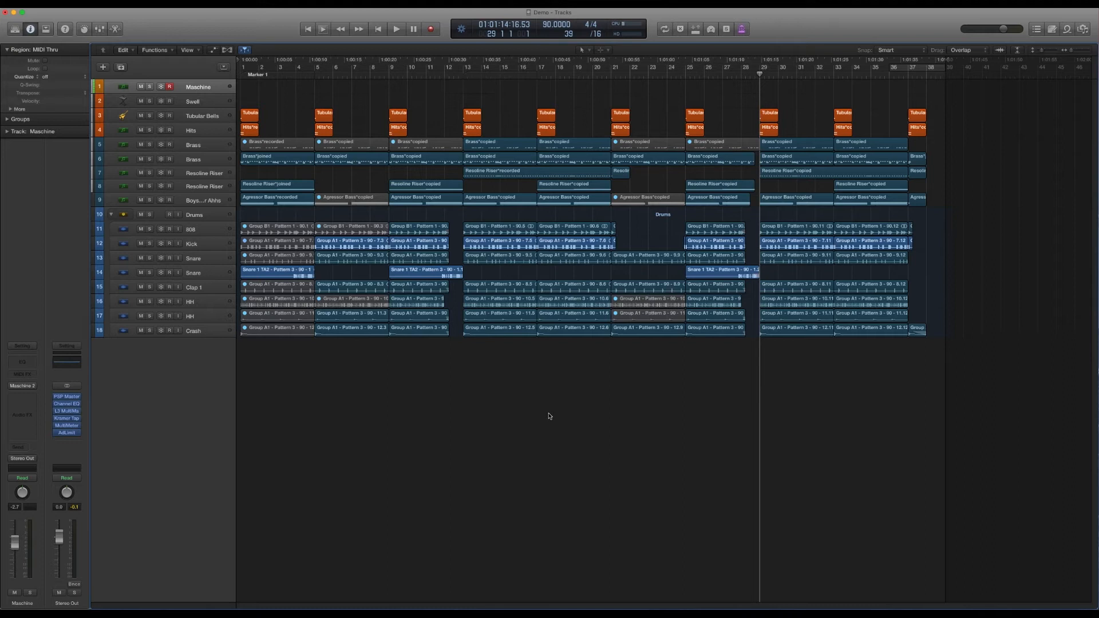
Select all regions on the brass, riser, bass and drum tracks and delete them.
{"action": "left_click", "coordinate": [199, 100]}
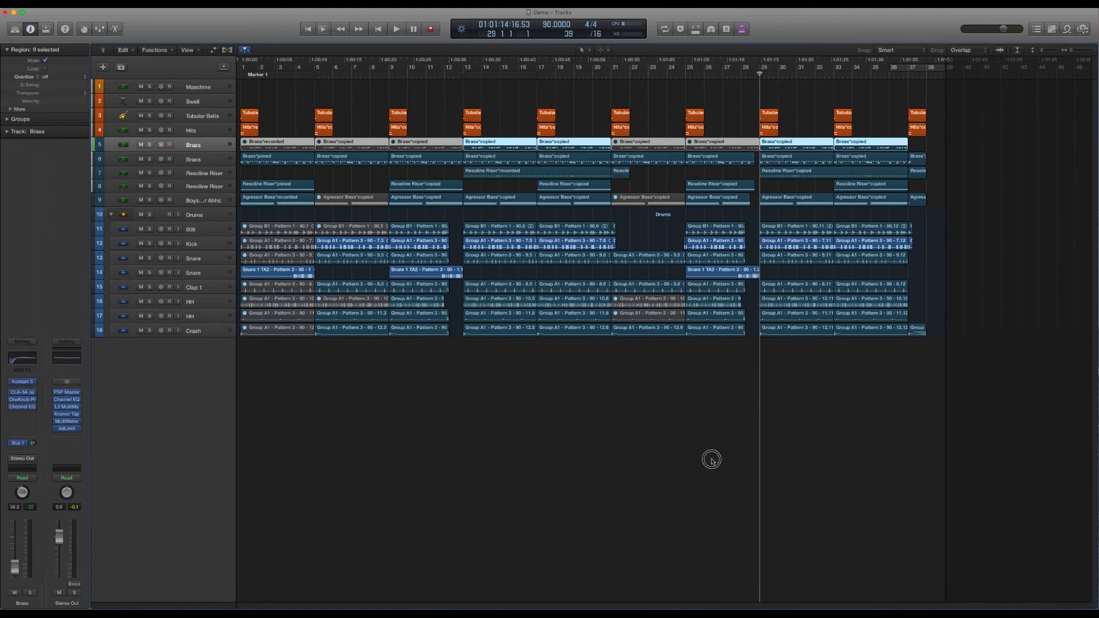
{"action": "left_click", "coordinate": [840, 213]}
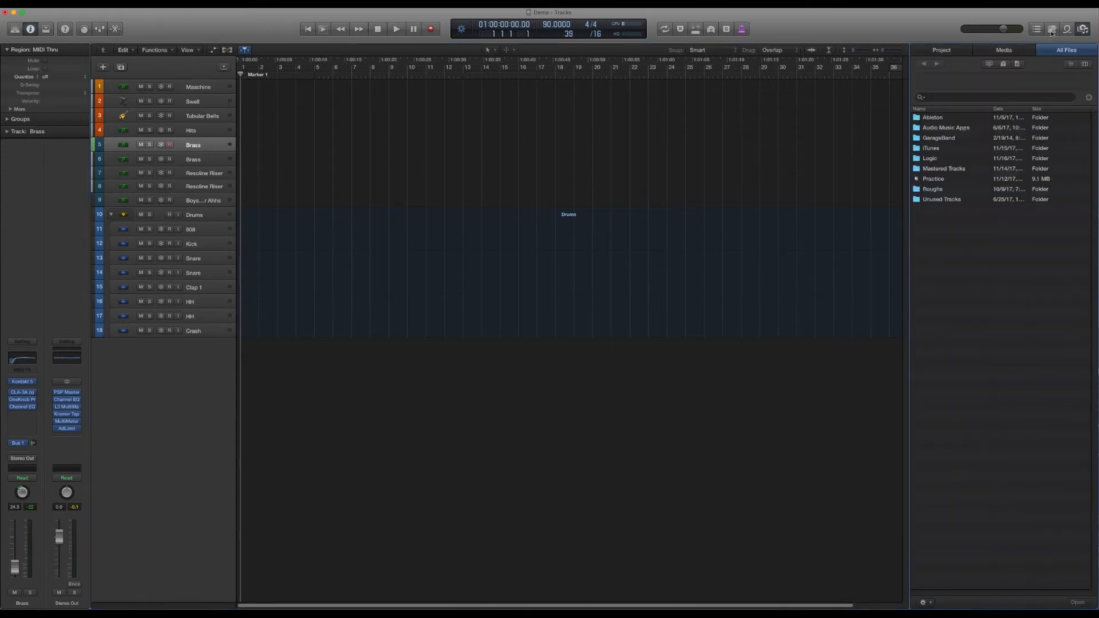
In the Browser's Project audio file list, select all unused audio files.
{"action": "left_click", "coordinate": [1065, 28]}
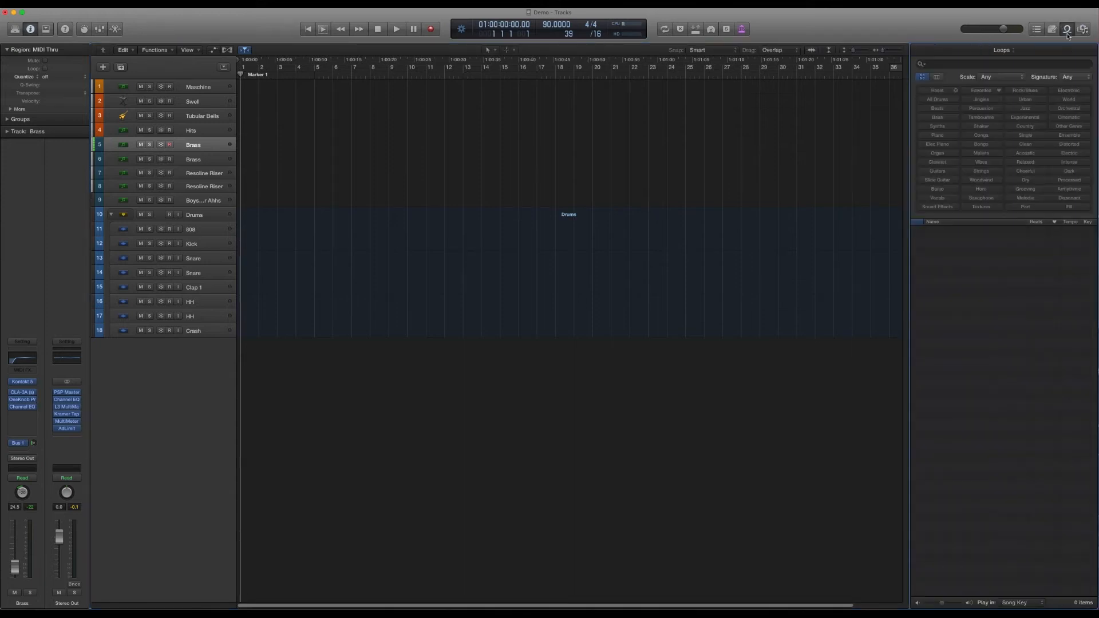
{"action": "left_click", "coordinate": [1073, 29]}
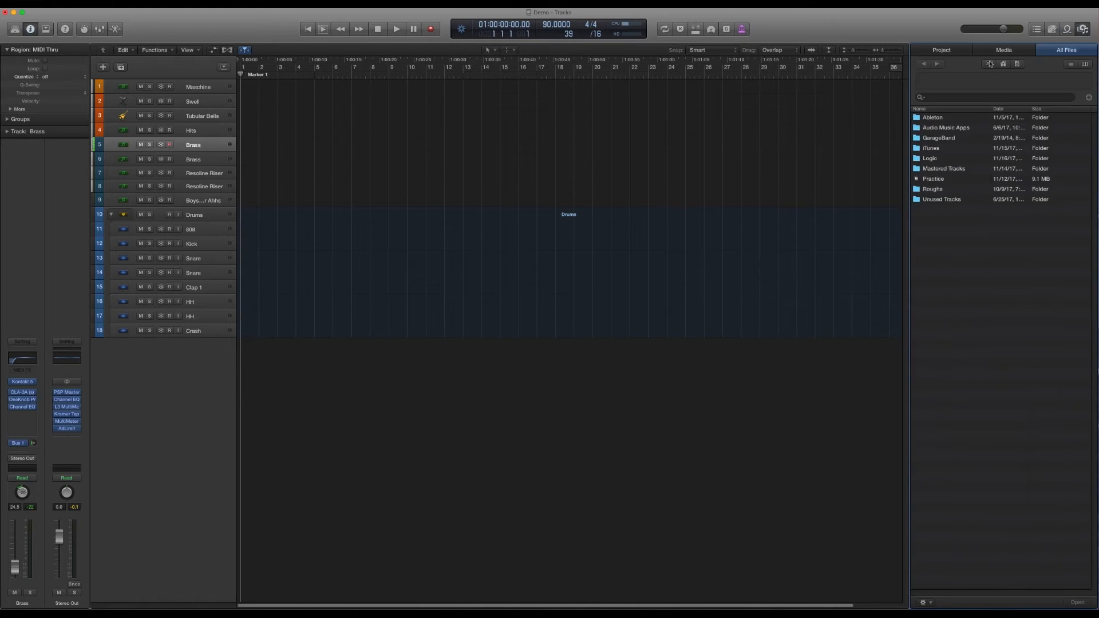
{"action": "left_click", "coordinate": [941, 49]}
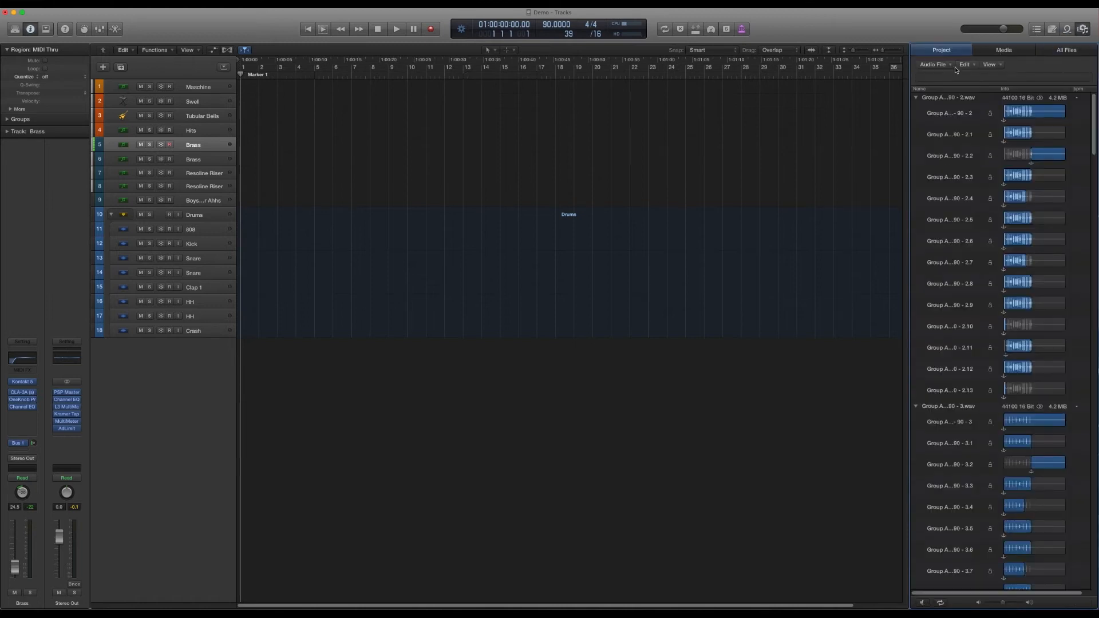
{"action": "left_click", "coordinate": [965, 64]}
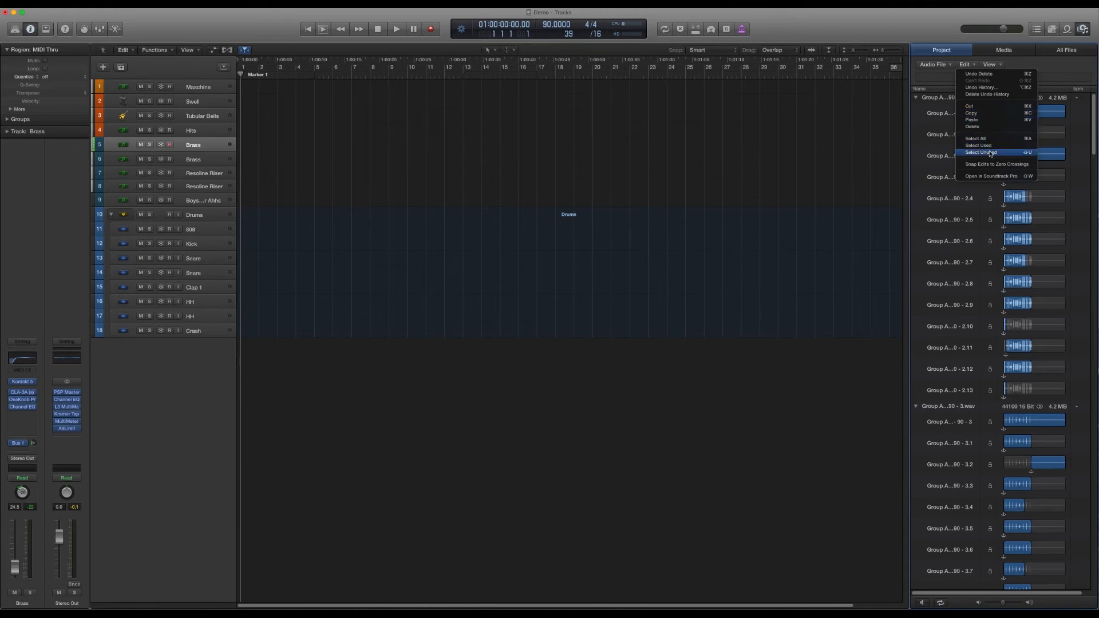
{"action": "left_click", "coordinate": [981, 153]}
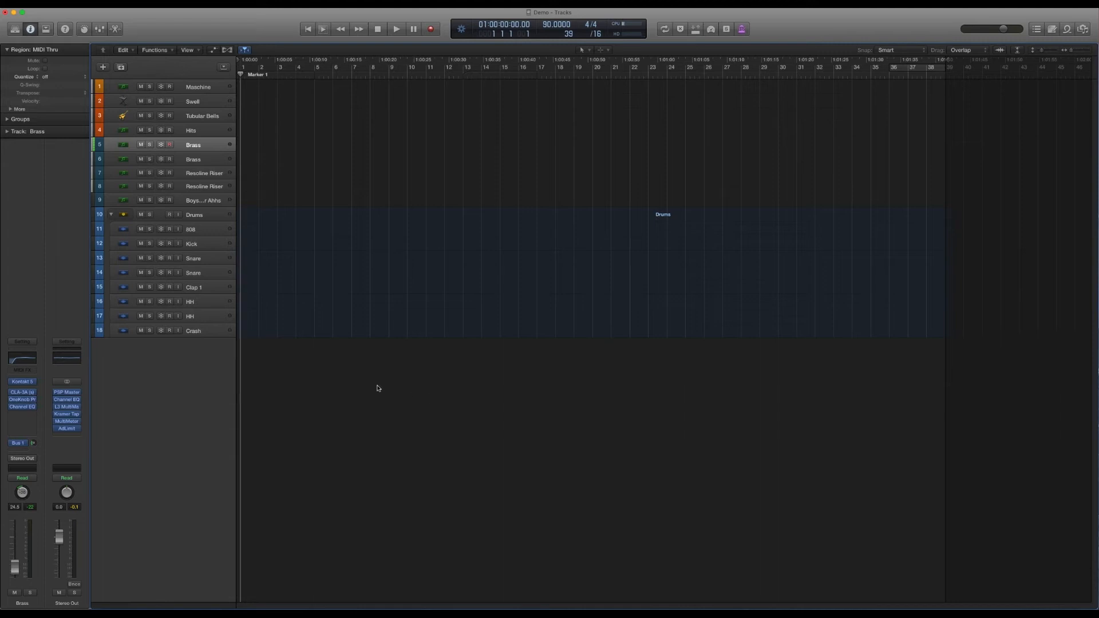
{"action": "mouse_move", "coordinate": [462, 444]}
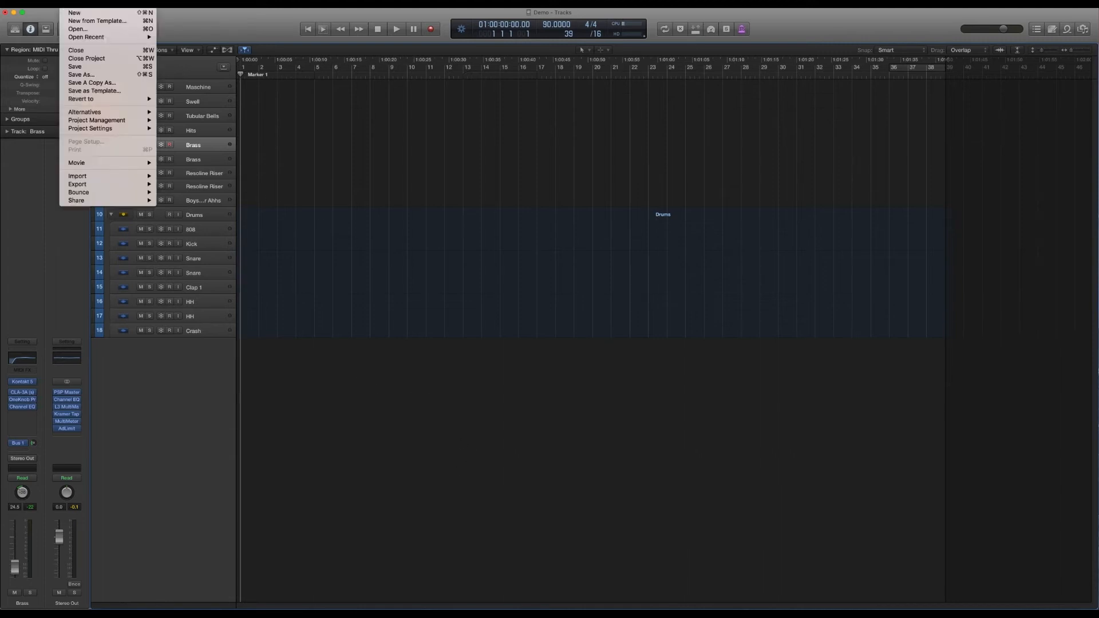
{"action": "mouse_move", "coordinate": [93, 91]}
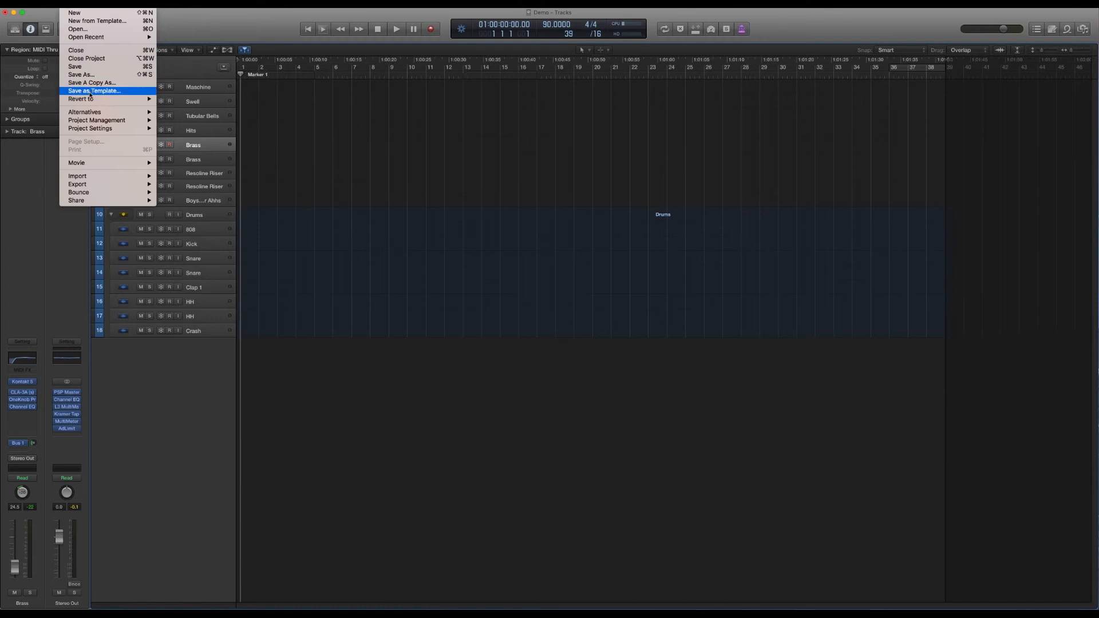
Save the project as a template named 'Something Random Template'.
{"action": "left_click", "coordinate": [93, 90]}
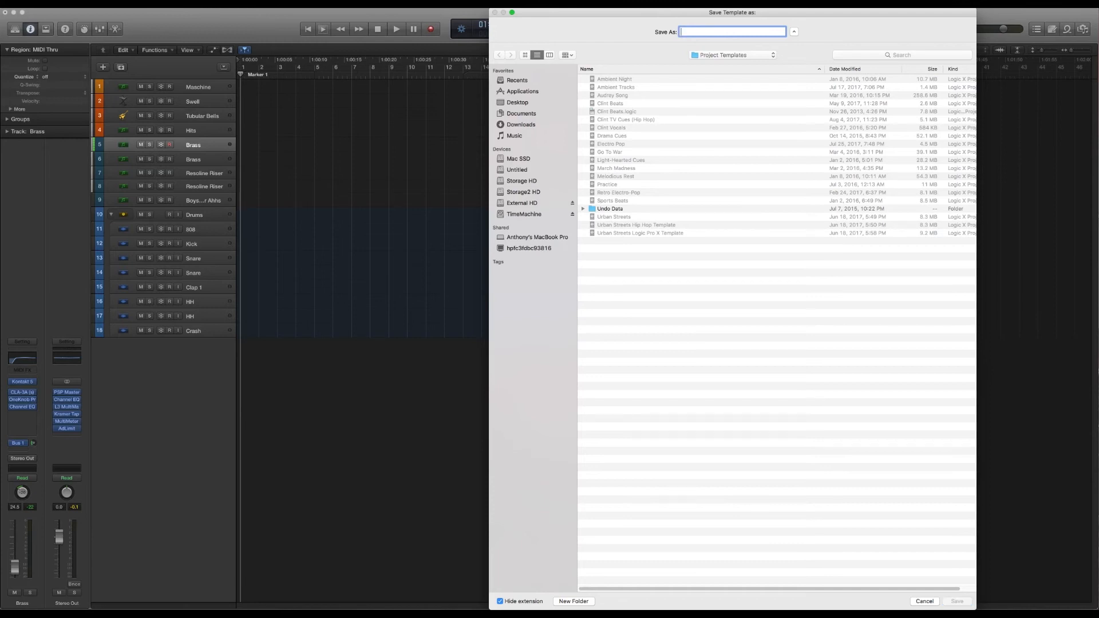
{"action": "type", "text": "Something"}
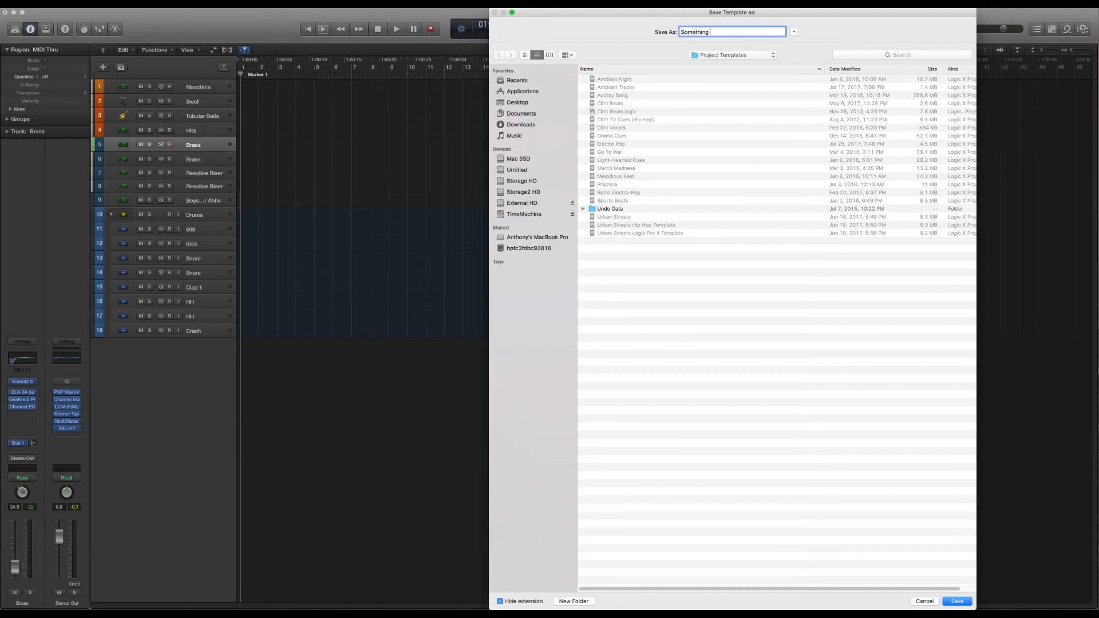
{"action": "type", "text": "Random"}
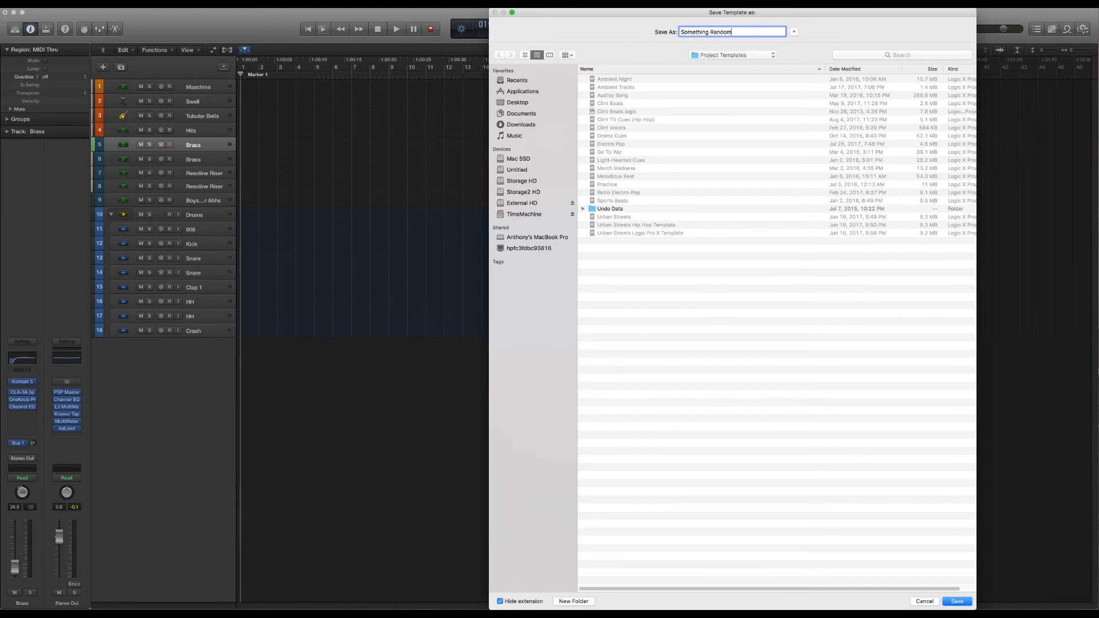
{"action": "type", "text": "Template"}
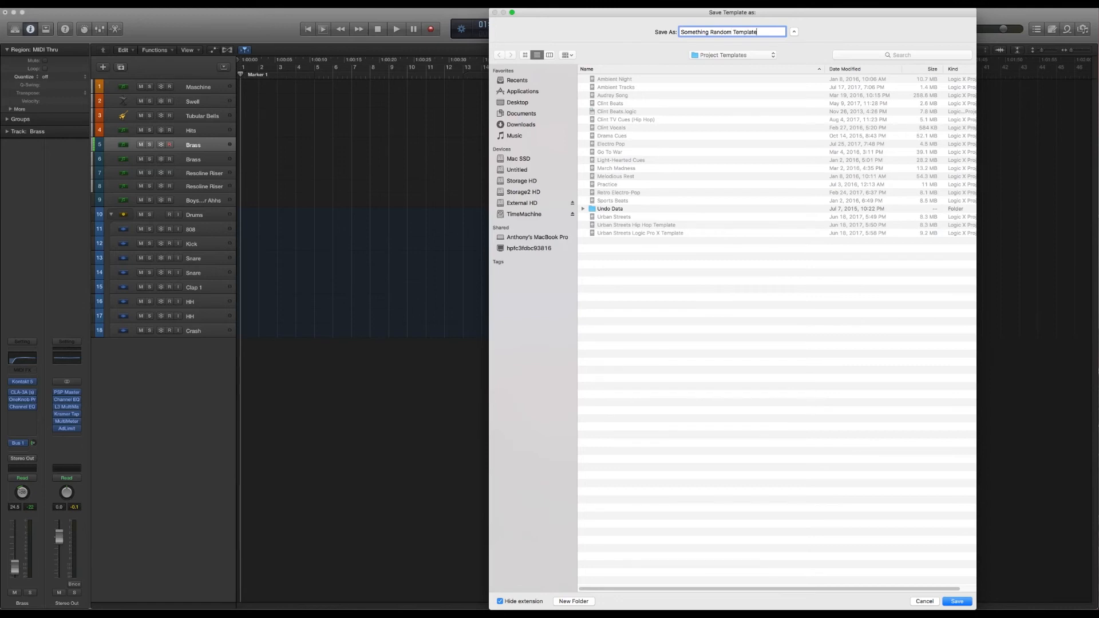
{"action": "left_click", "coordinate": [956, 602]}
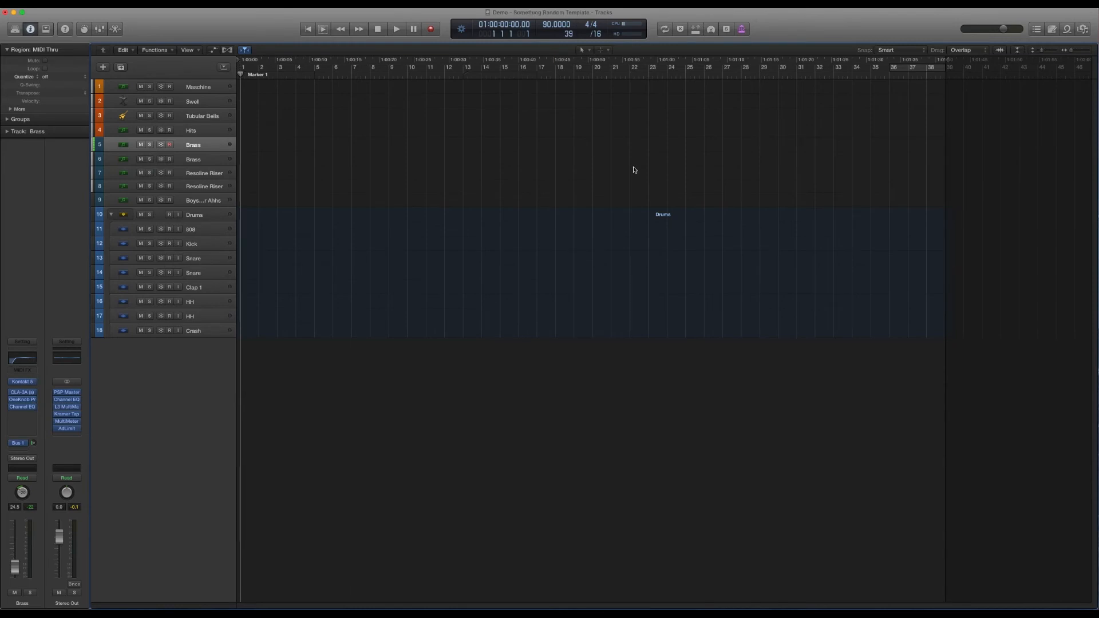
{"action": "mouse_move", "coordinate": [509, 158]}
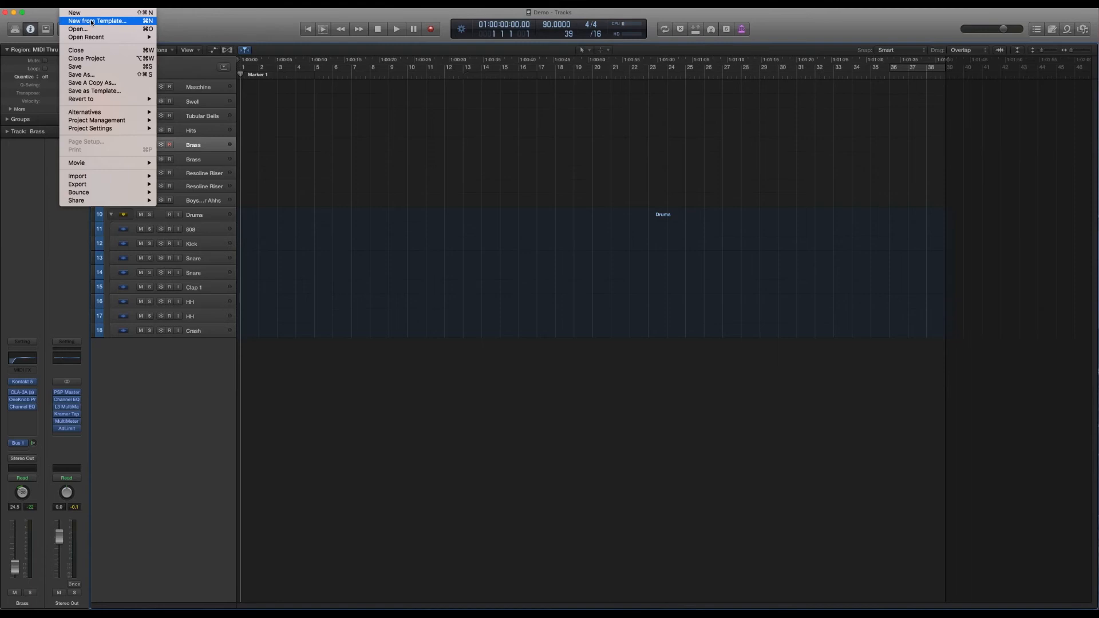
Choose New from Template and close the current project.
{"action": "left_click", "coordinate": [100, 21]}
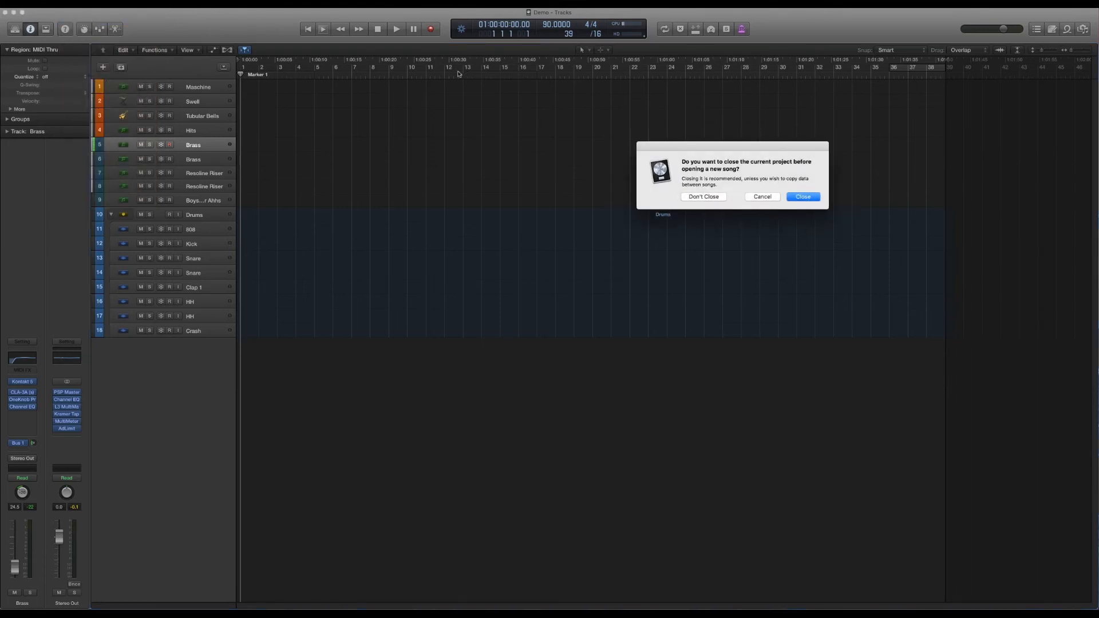
{"action": "left_click", "coordinate": [802, 197]}
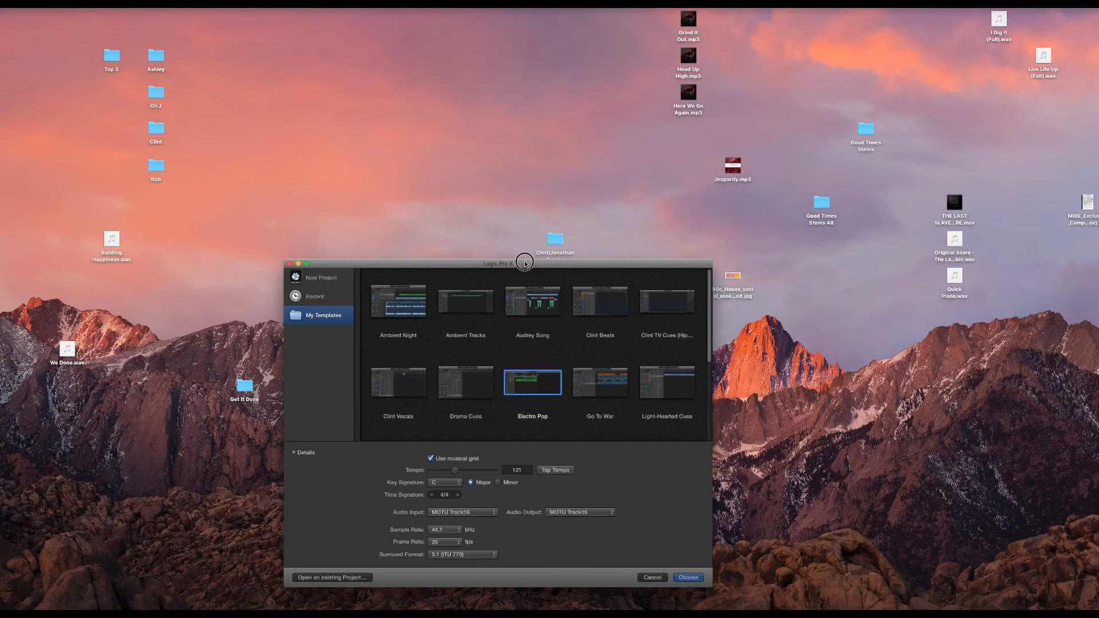
Open a new project from 'Something Random Template' in the Project Chooser.
{"action": "left_click_drag", "start_coordinate": [499, 262], "coordinate": [499, 154]}
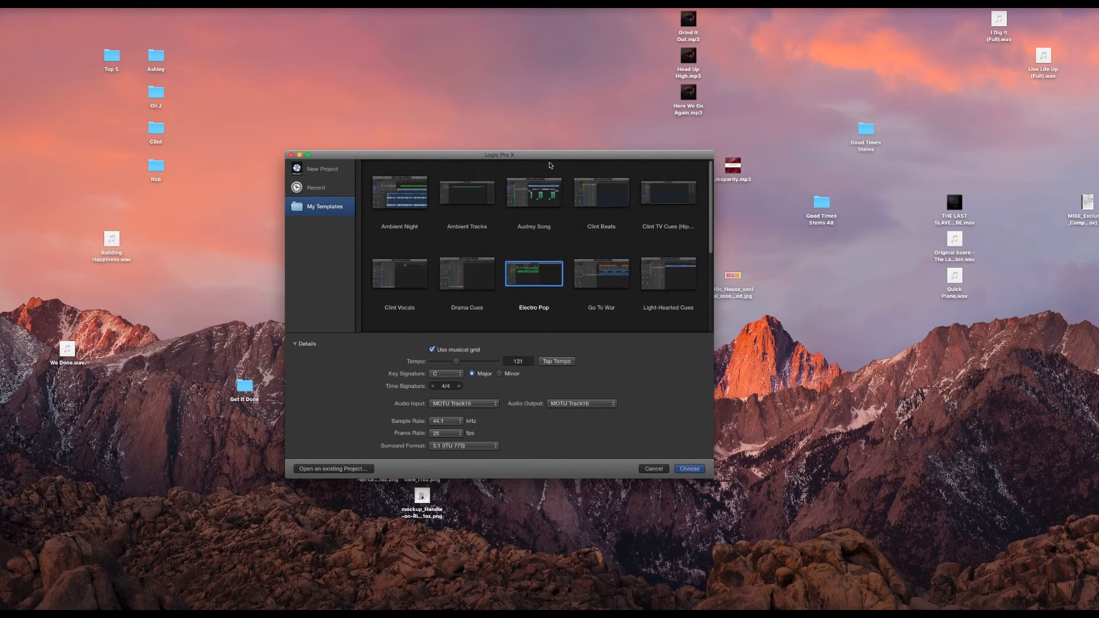
{"action": "mouse_move", "coordinate": [511, 242]}
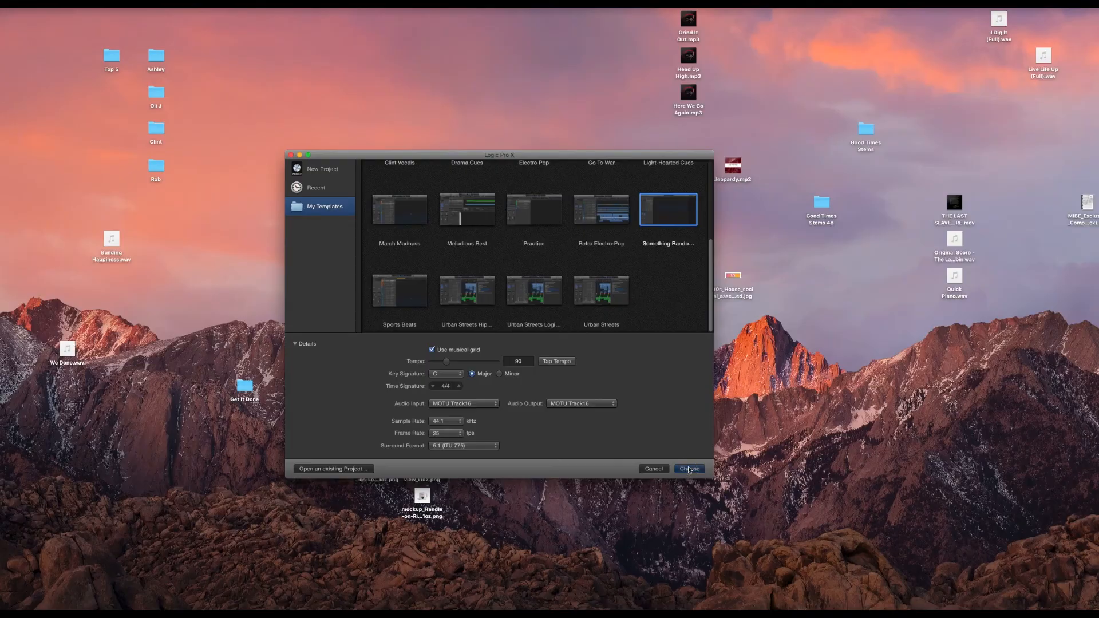
{"action": "left_click", "coordinate": [687, 468]}
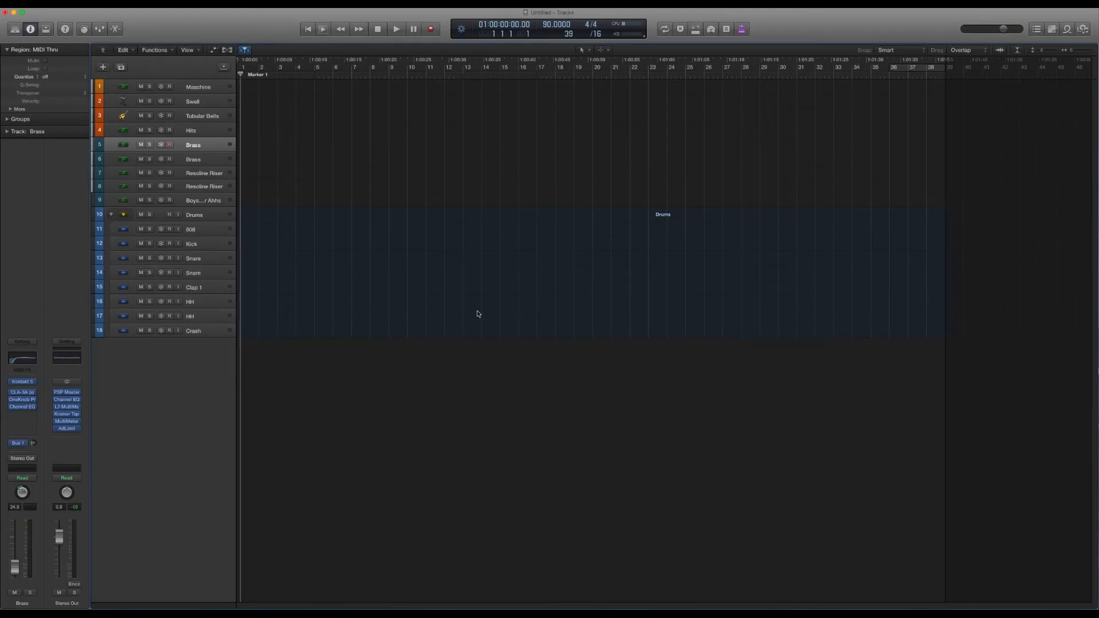
{"action": "left_click", "coordinate": [167, 144]}
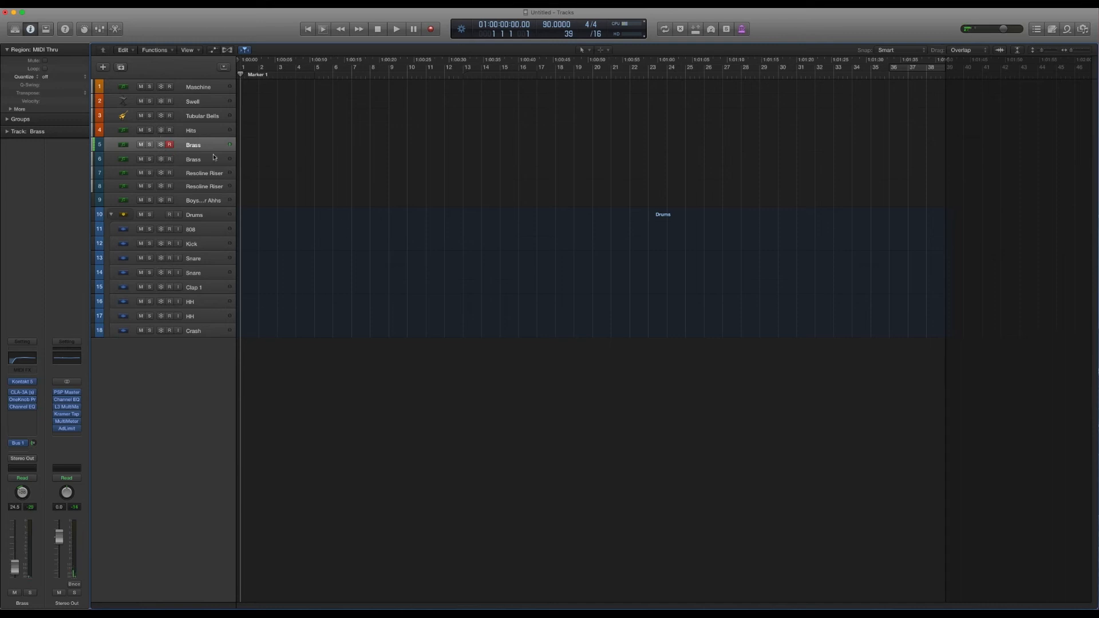
{"action": "left_click", "coordinate": [202, 116]}
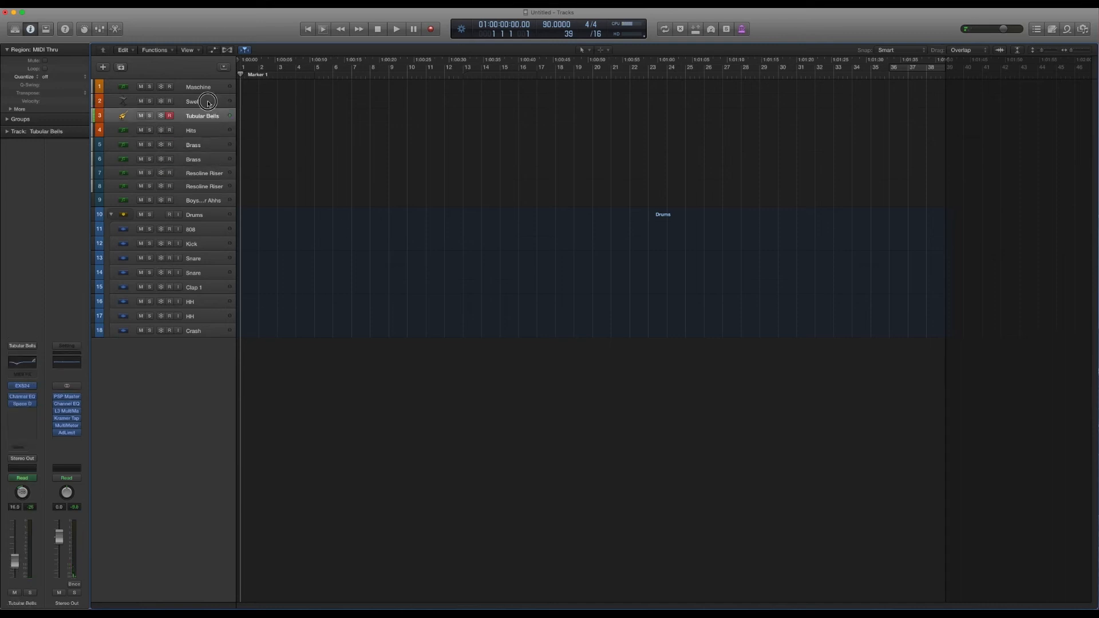
{"action": "left_click", "coordinate": [193, 101]}
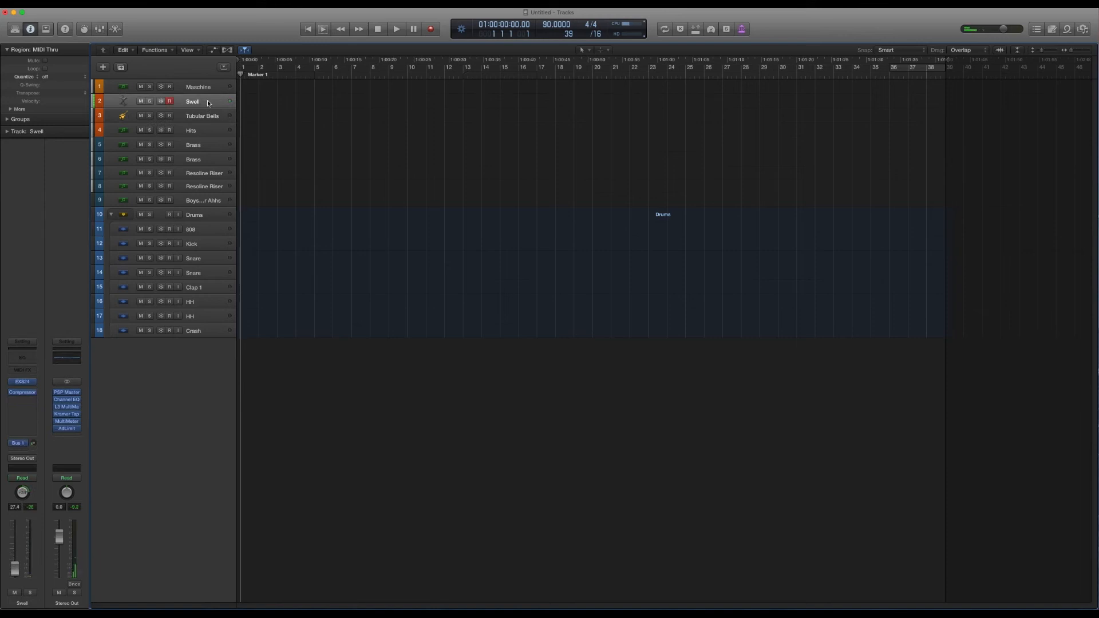
{"action": "left_click", "coordinate": [203, 200]}
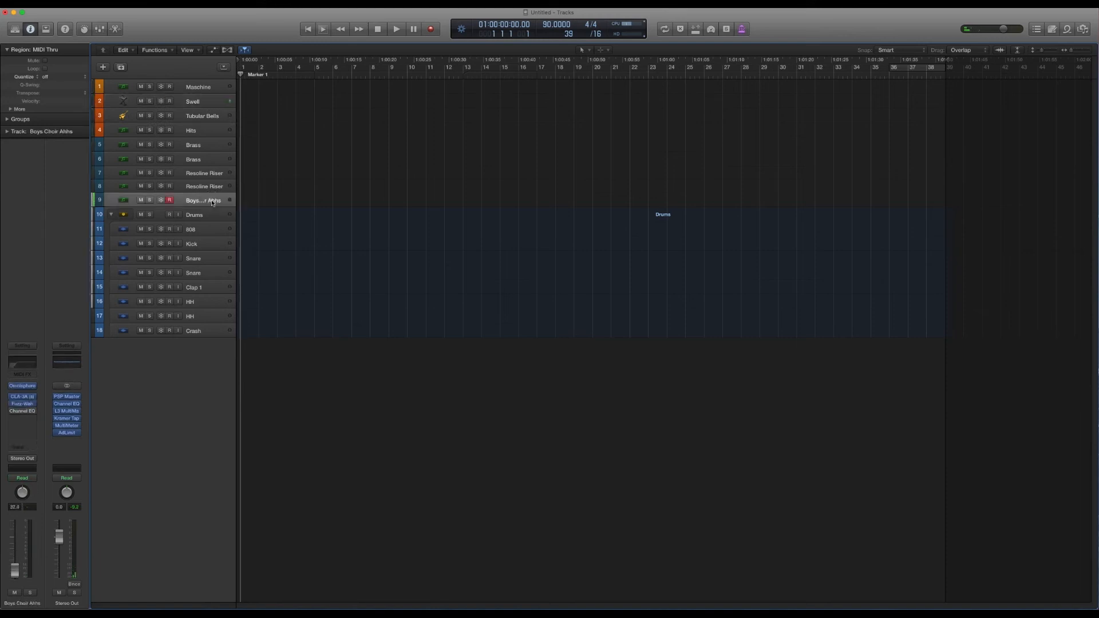